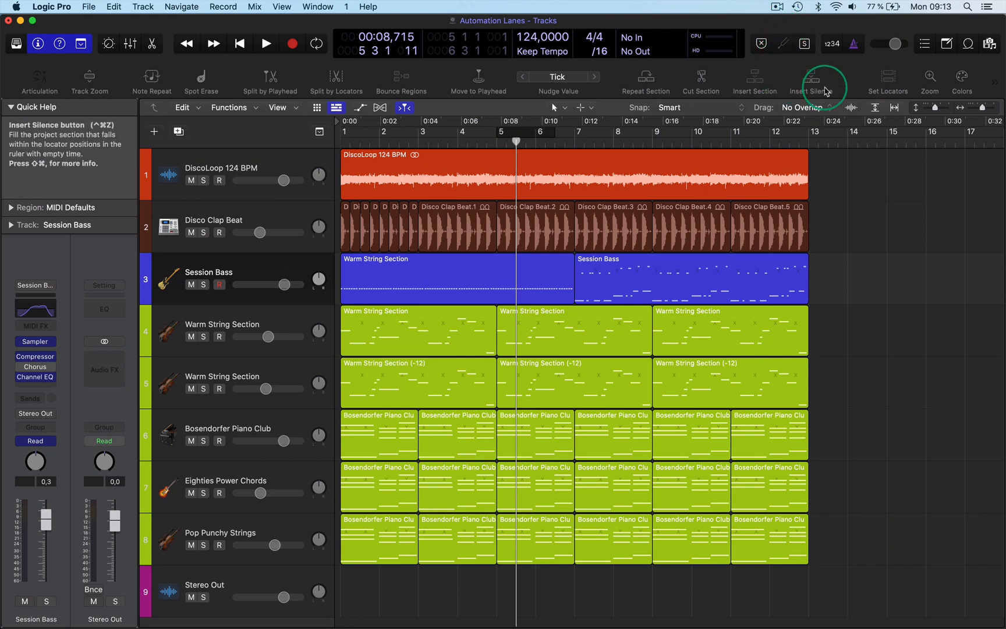
mouse_move(813, 81)
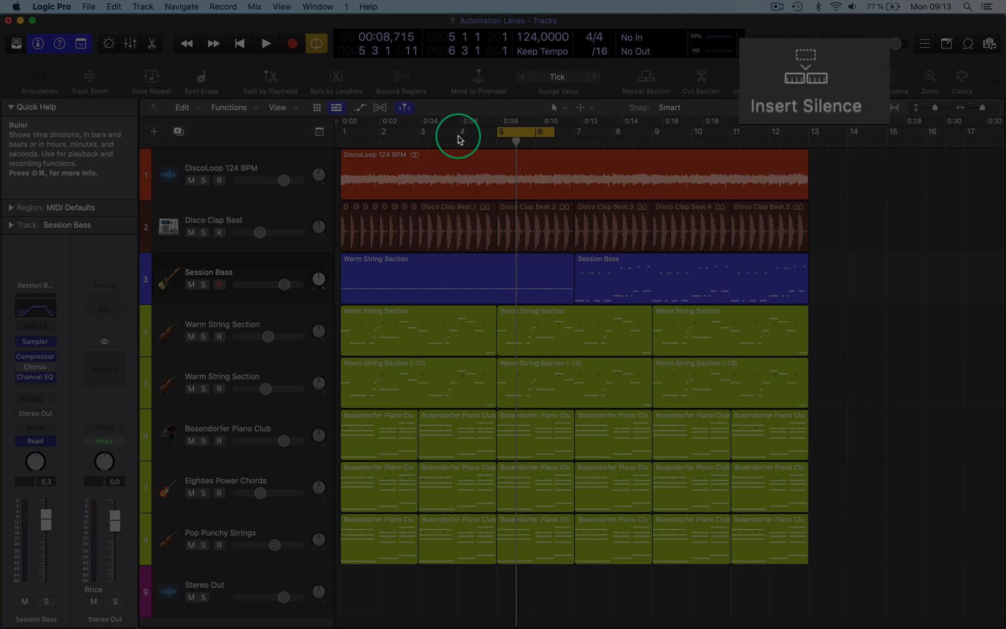
Set the cycle range from bar 4 to partway through bar 6, playhead at bar 4.
left_click_drag(457, 131, 571, 131)
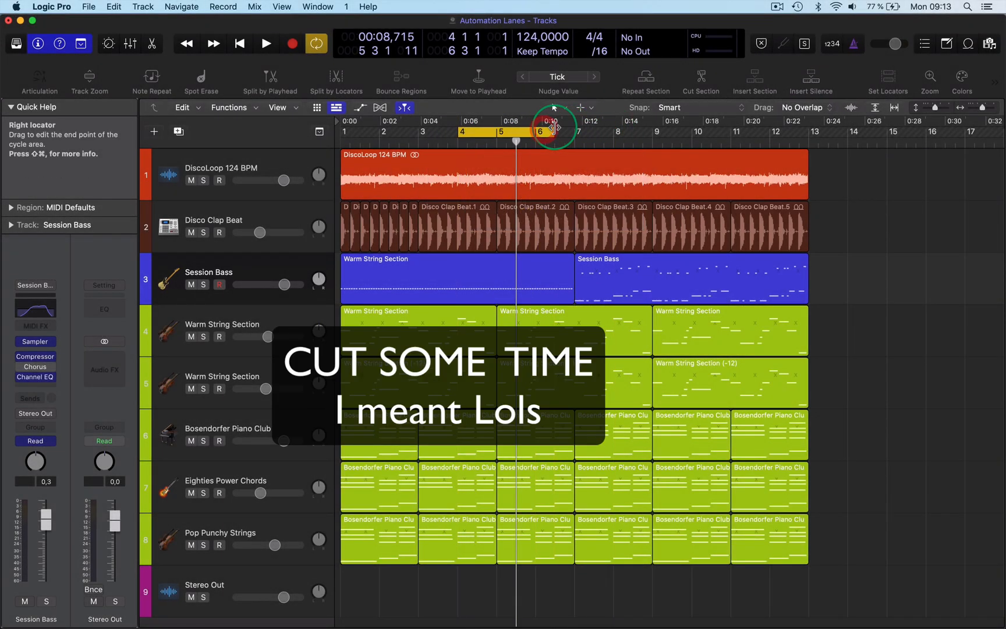
left_click_drag(552, 125, 455, 140)
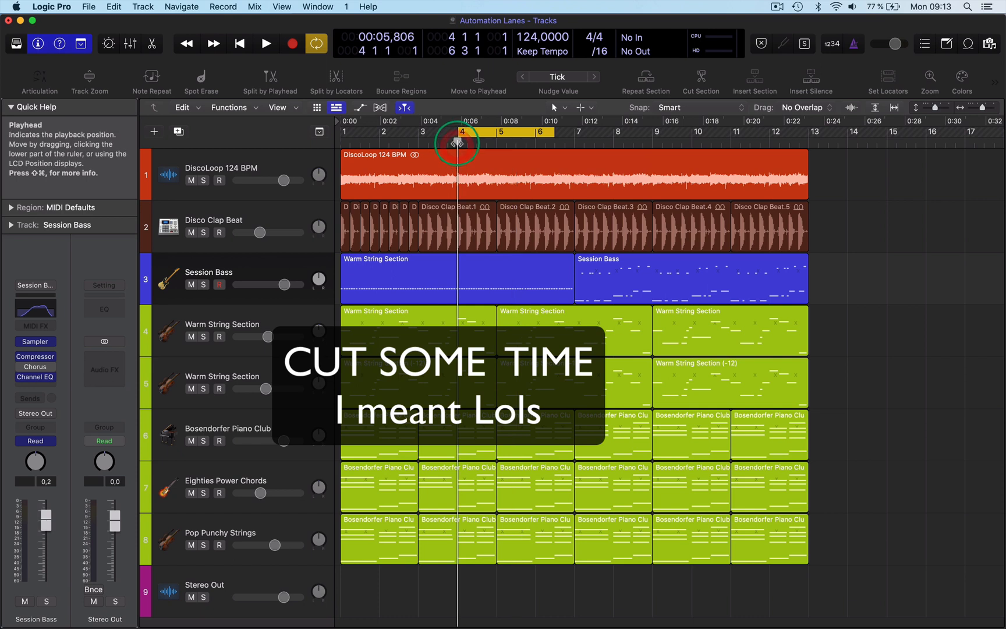
left_click_drag(455, 142, 484, 142)
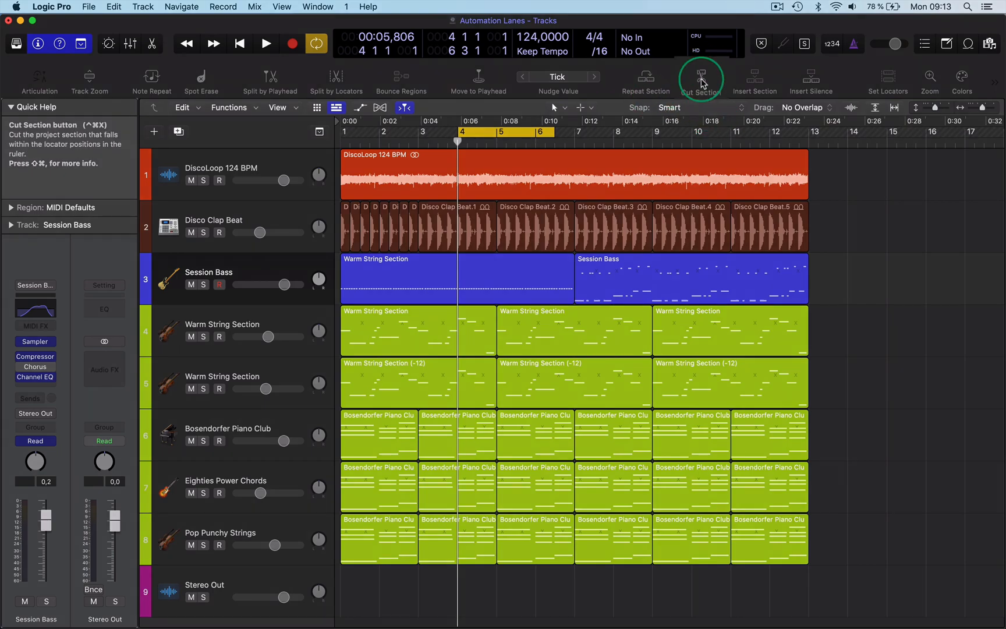
Cut the bar 4–6 locator section from all tracks, declining the 2/4 signature change.
left_click(700, 79)
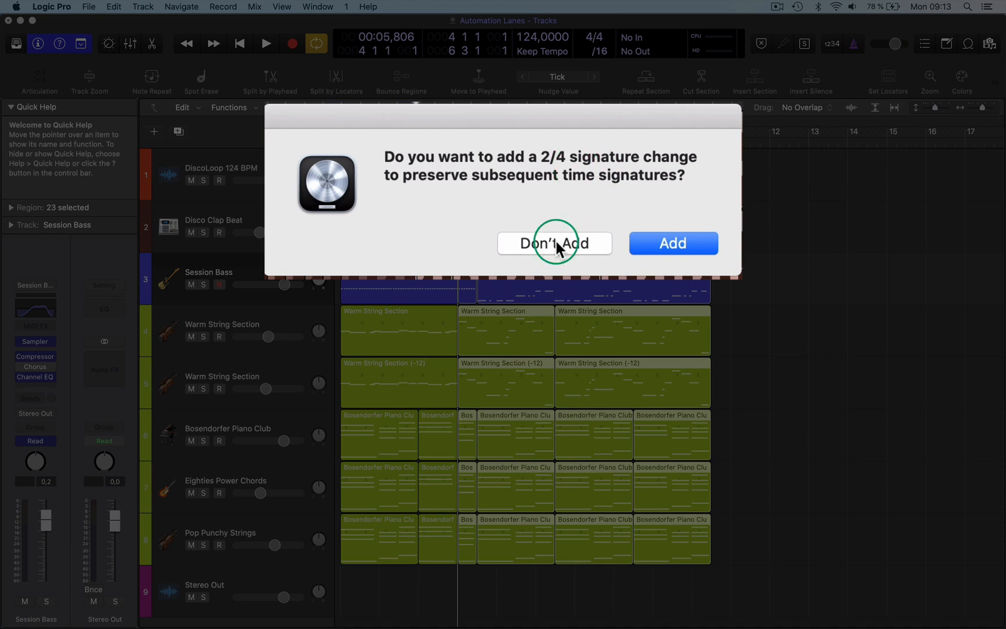
left_click(554, 243)
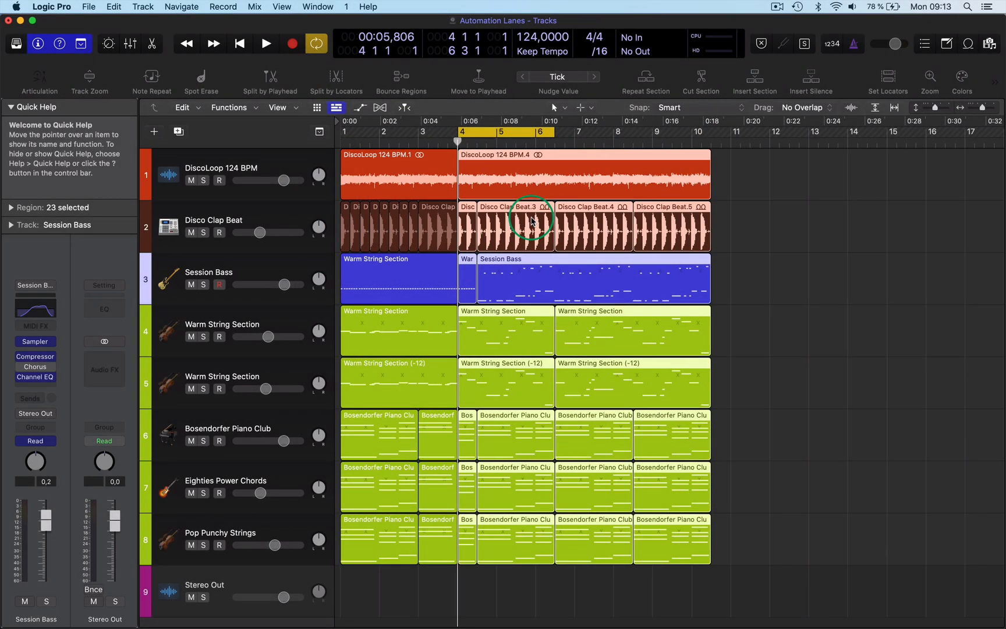
mouse_move(553, 168)
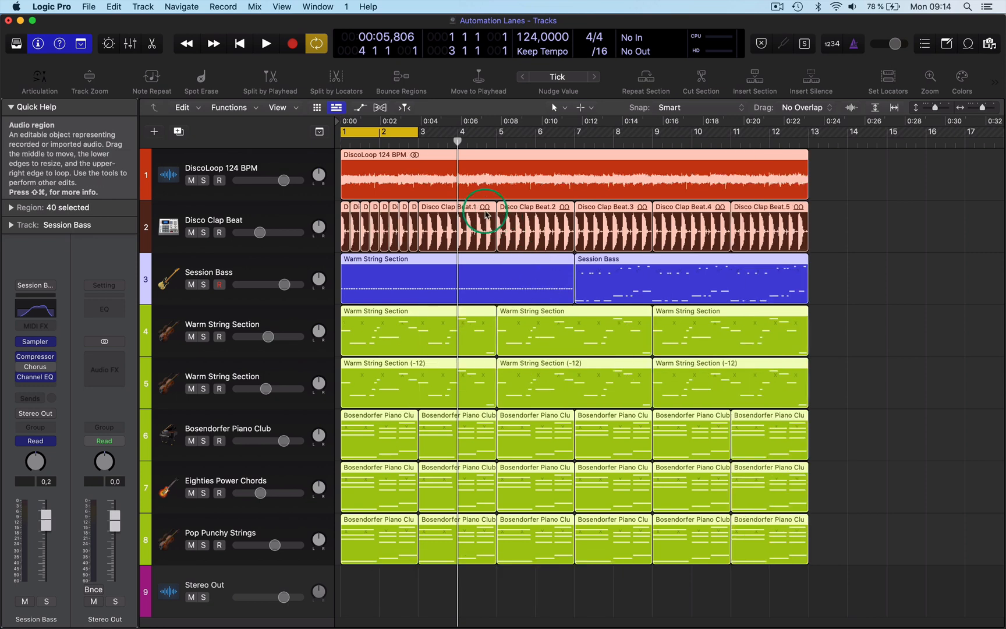
Show the volume automation lane on every track.
left_click(362, 107)
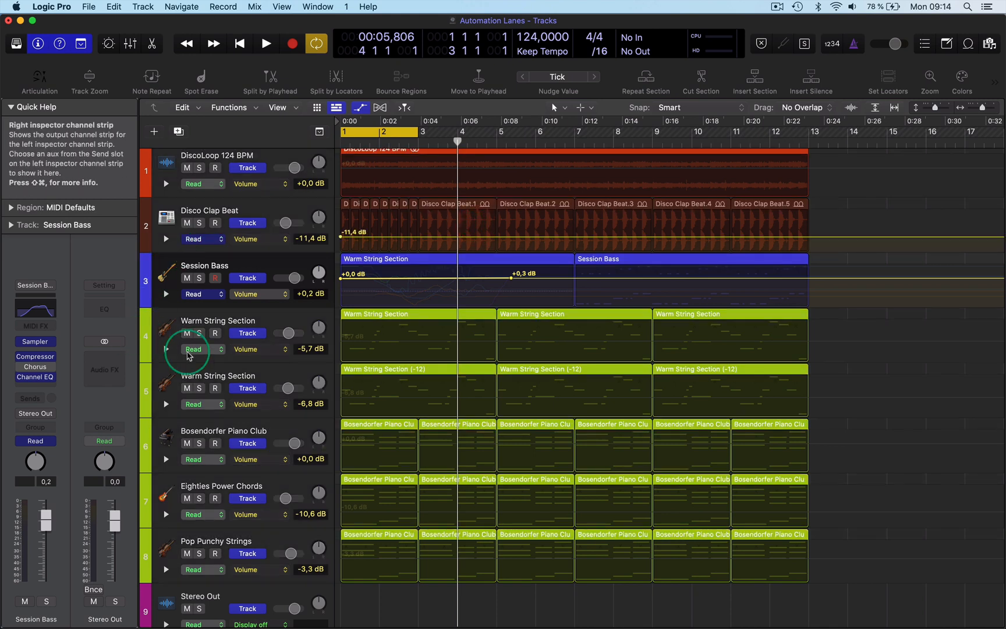
Expand Session Bass to reveal its filter, compressor and low-cut automation lanes.
left_click(166, 294)
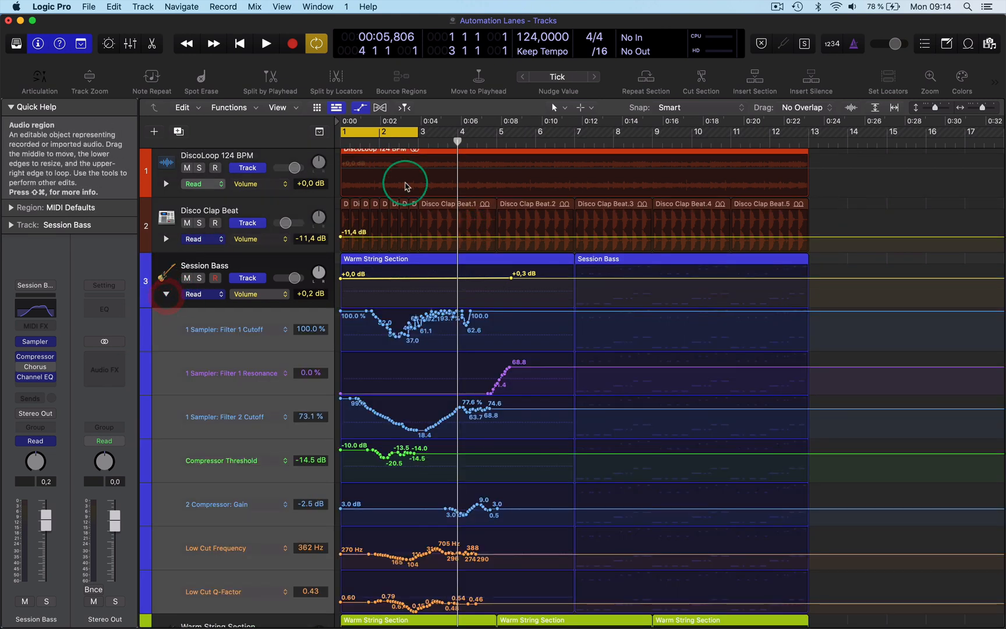
mouse_move(425, 132)
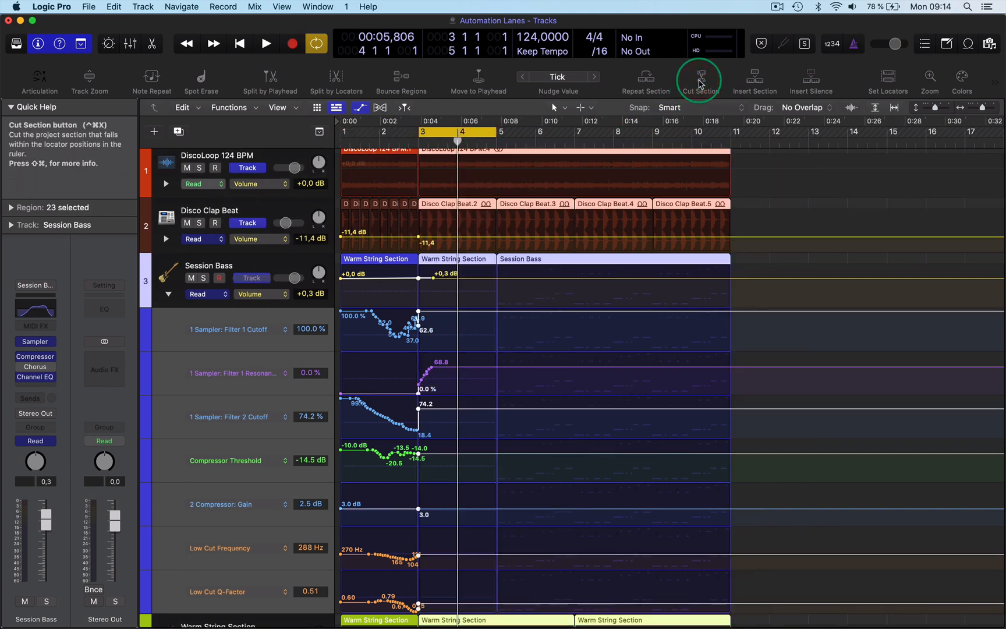
Undo Cut Section so regions reach bar 13 with full Session Bass automation.
key("cmd")
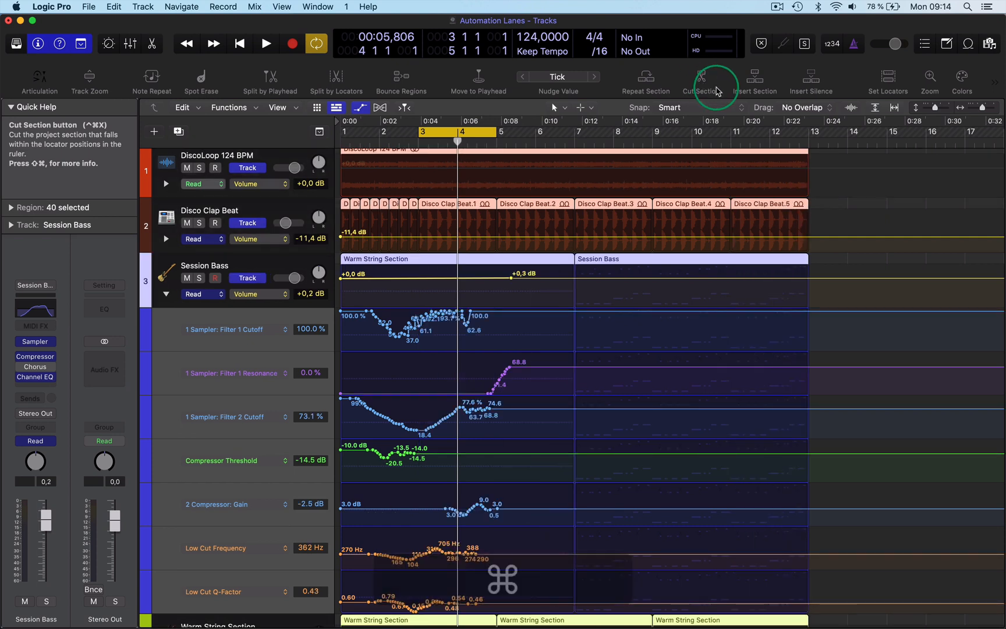
mouse_move(730, 88)
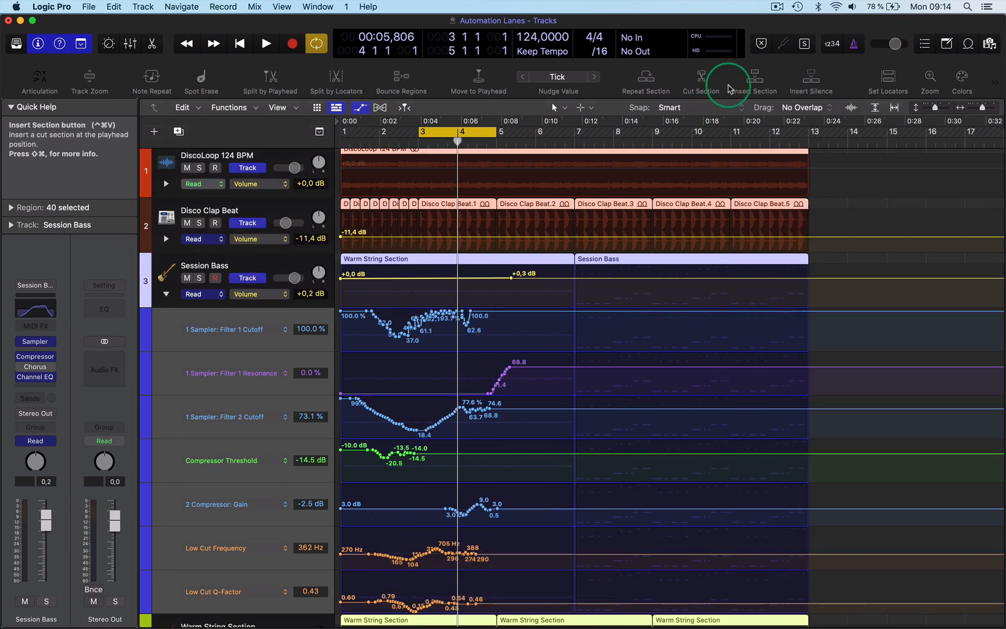
mouse_move(730, 88)
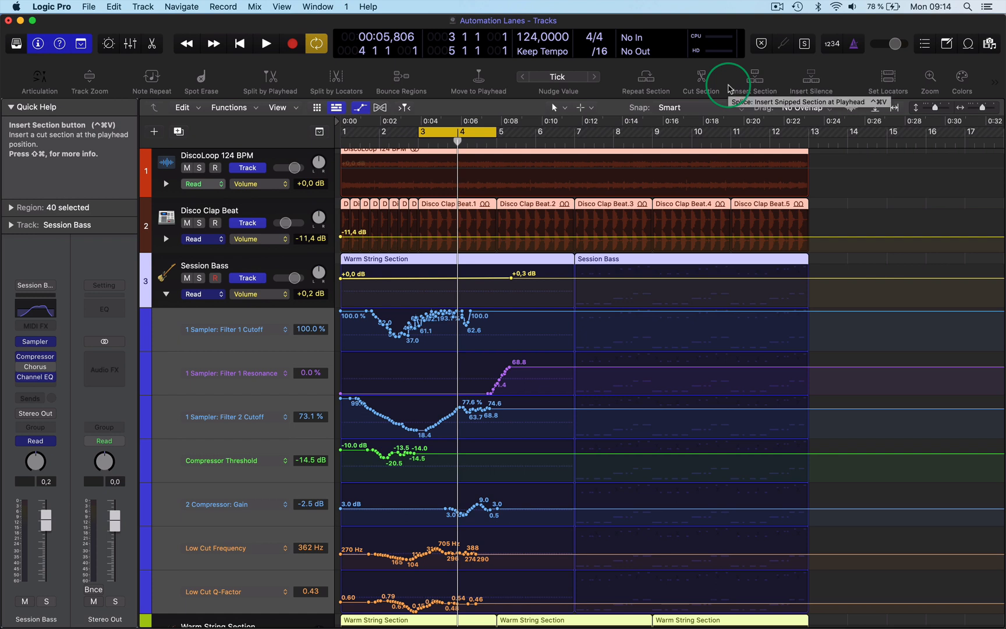